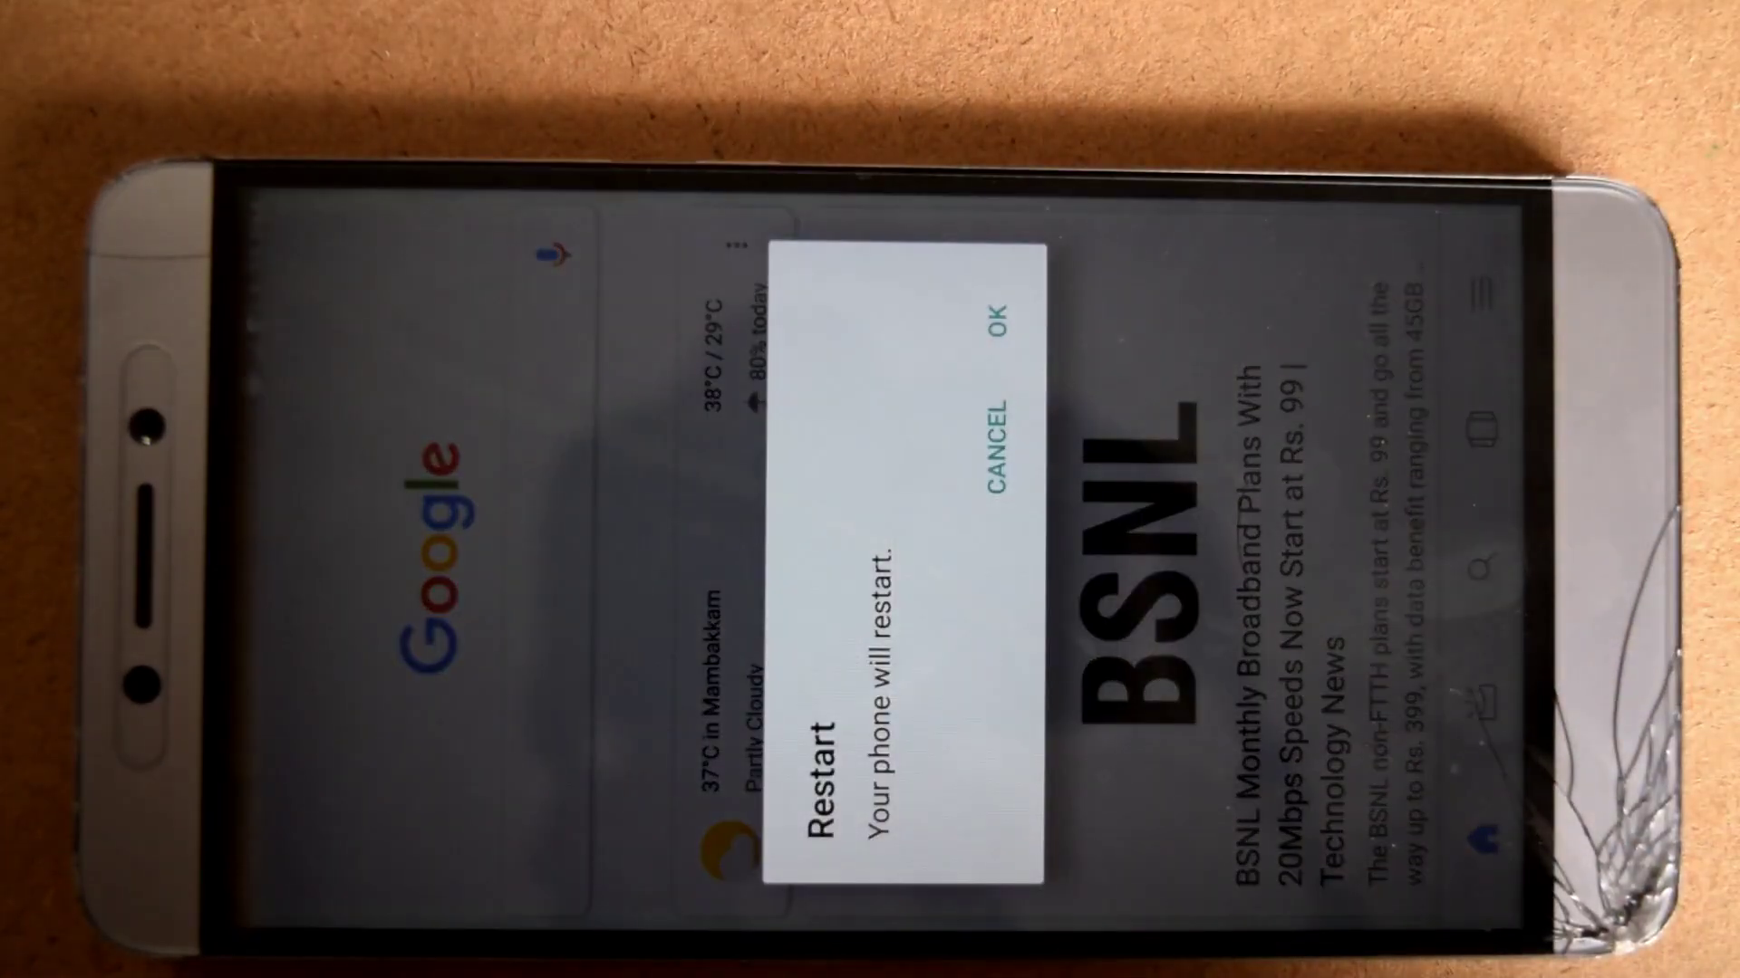
Dismiss the phone-restart prompt covering the home feed.
left_click(1009, 318)
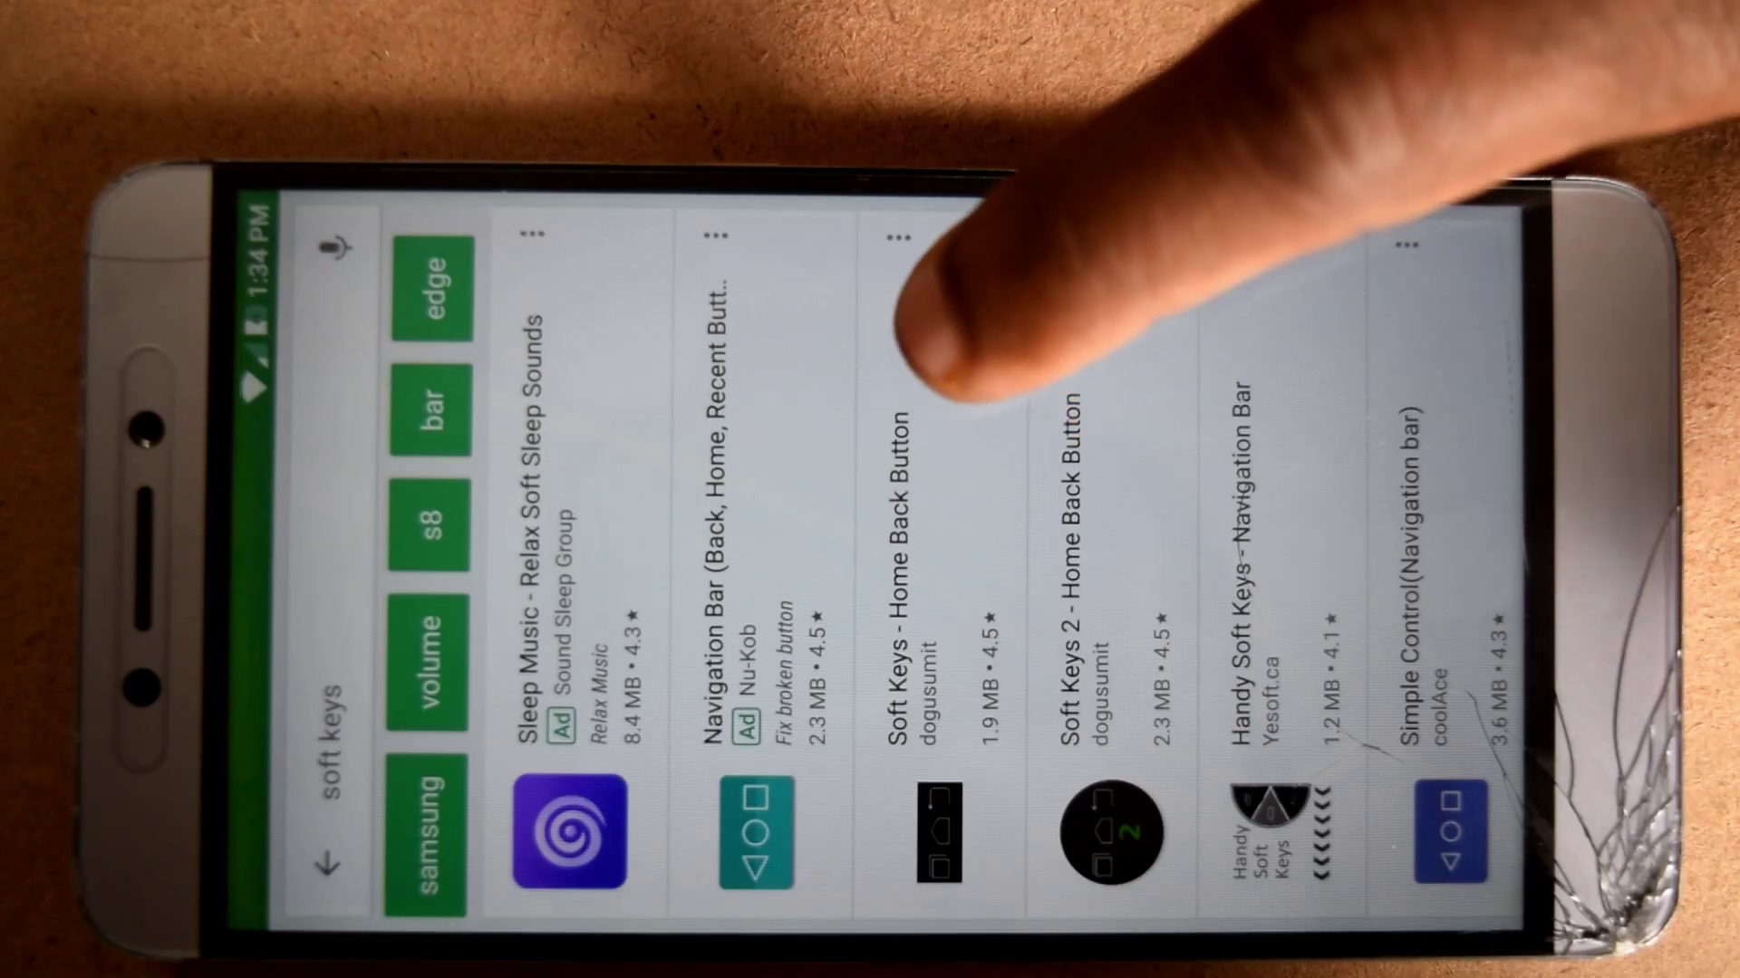
Install Soft Keys - Home Back Button from the 'soft keys' search results.
left_click(932, 554)
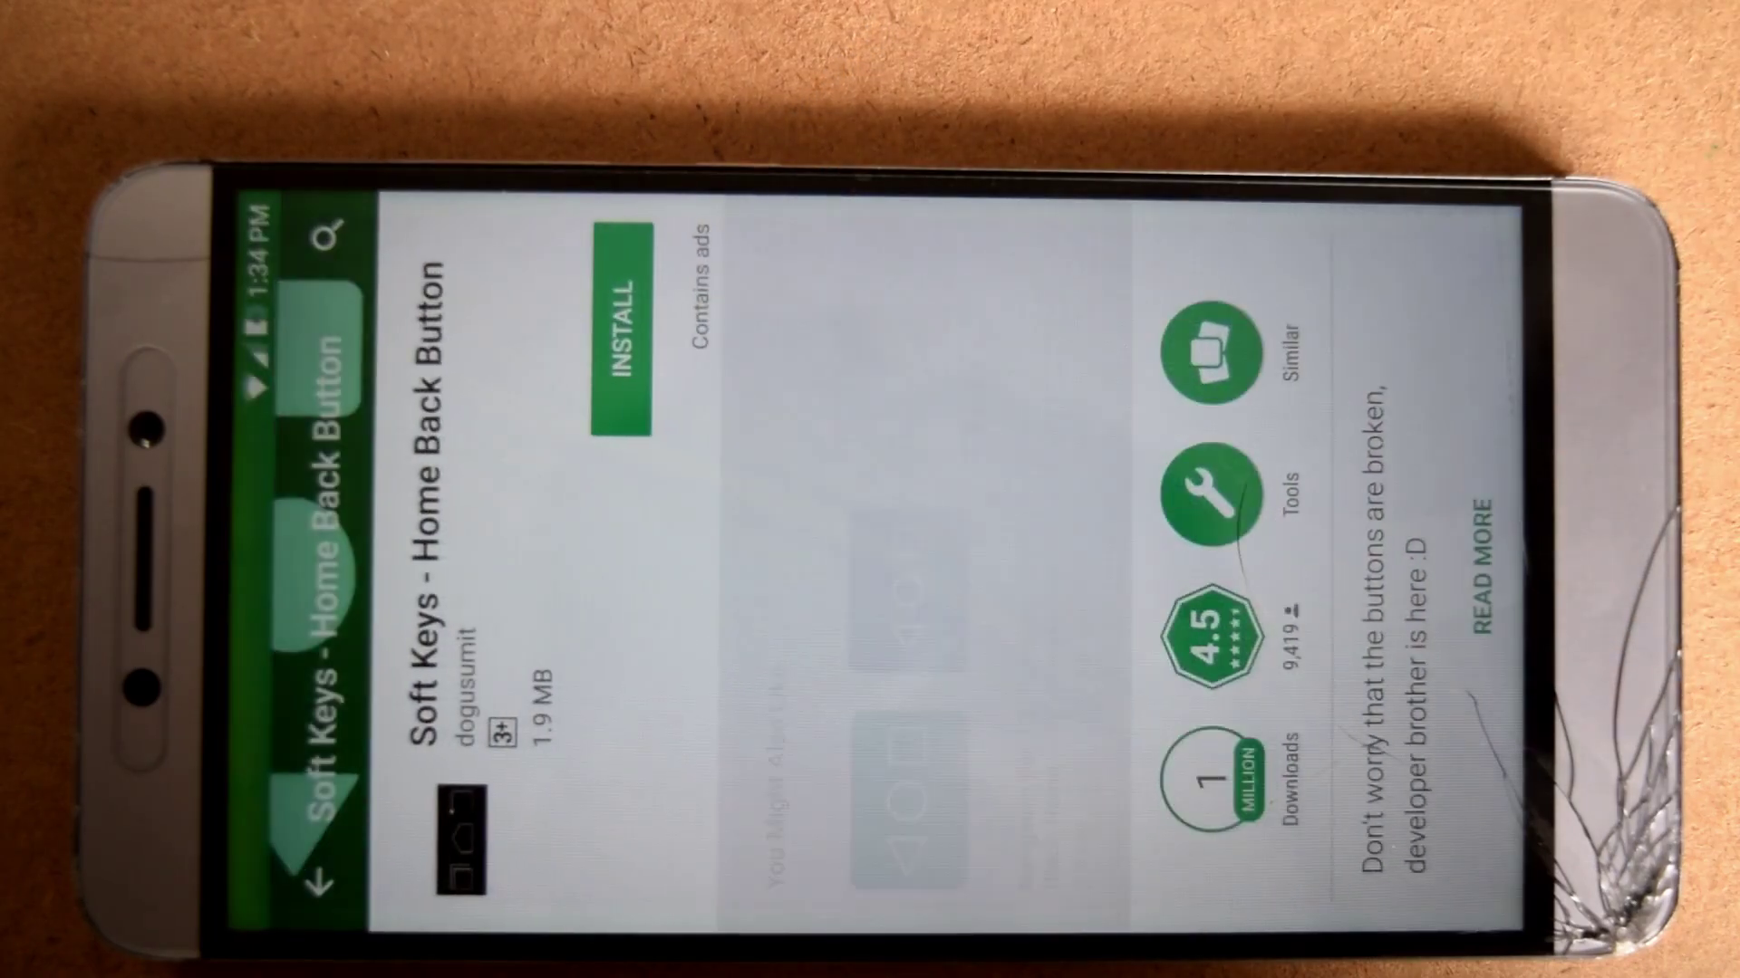
left_click(623, 333)
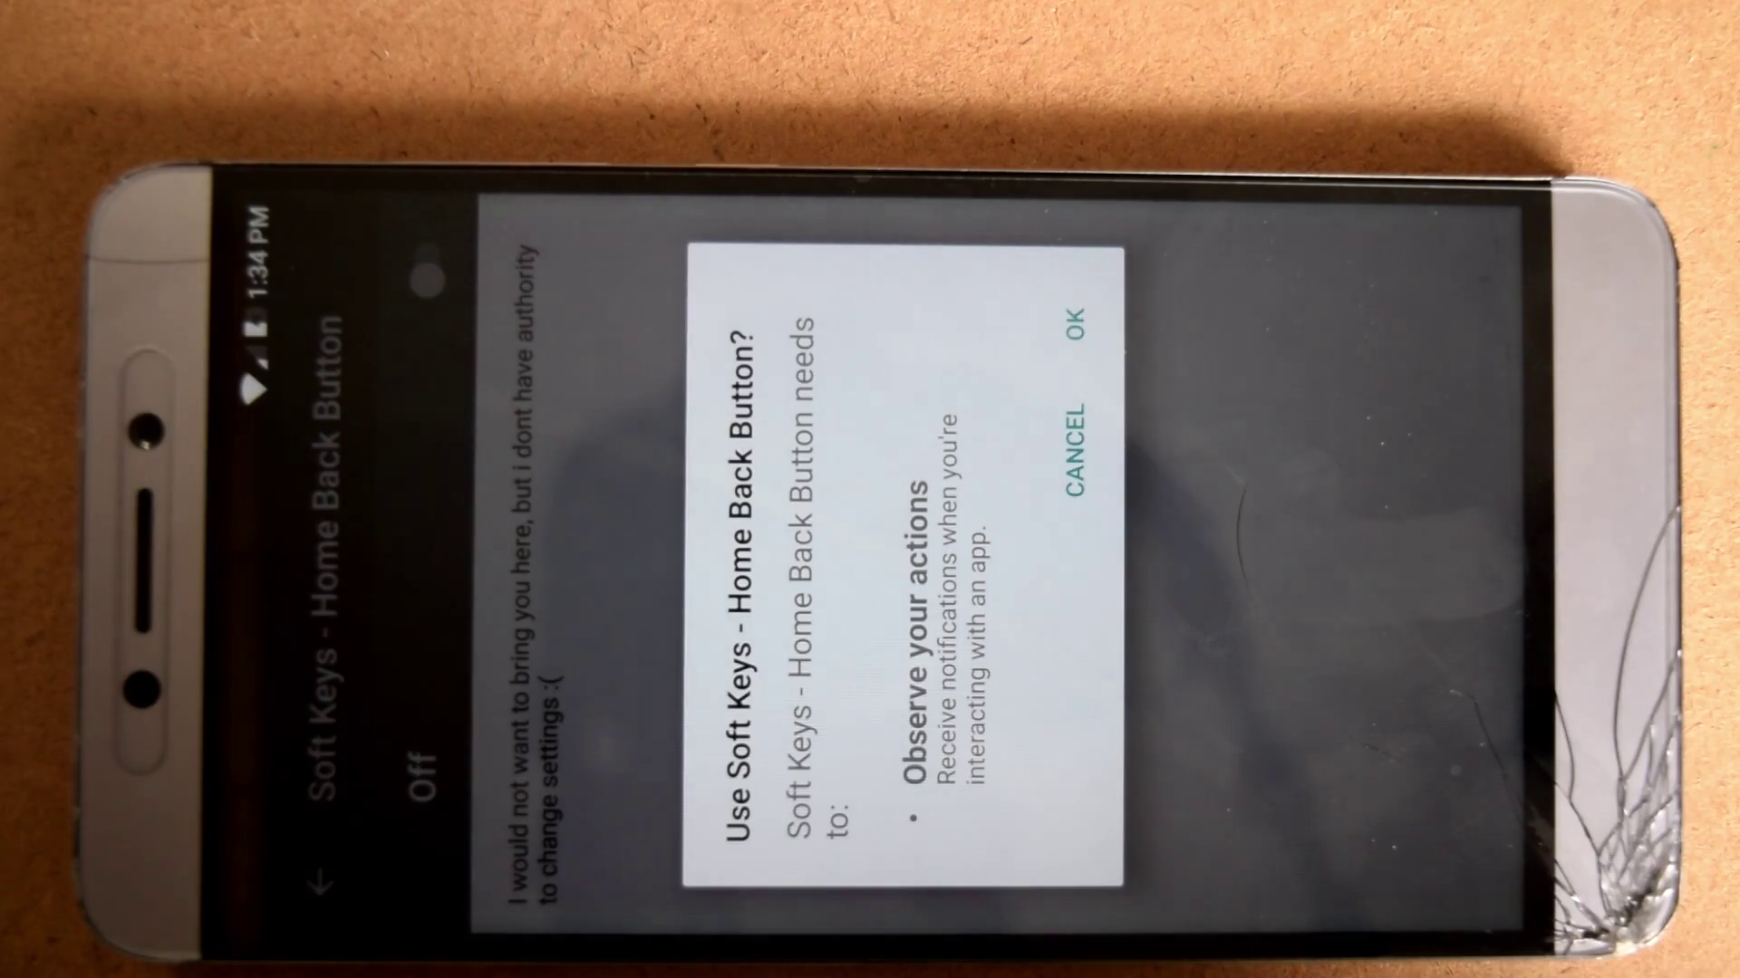
Allow Soft Keys - Home Back Button to run as an accessibility service.
left_click(1087, 310)
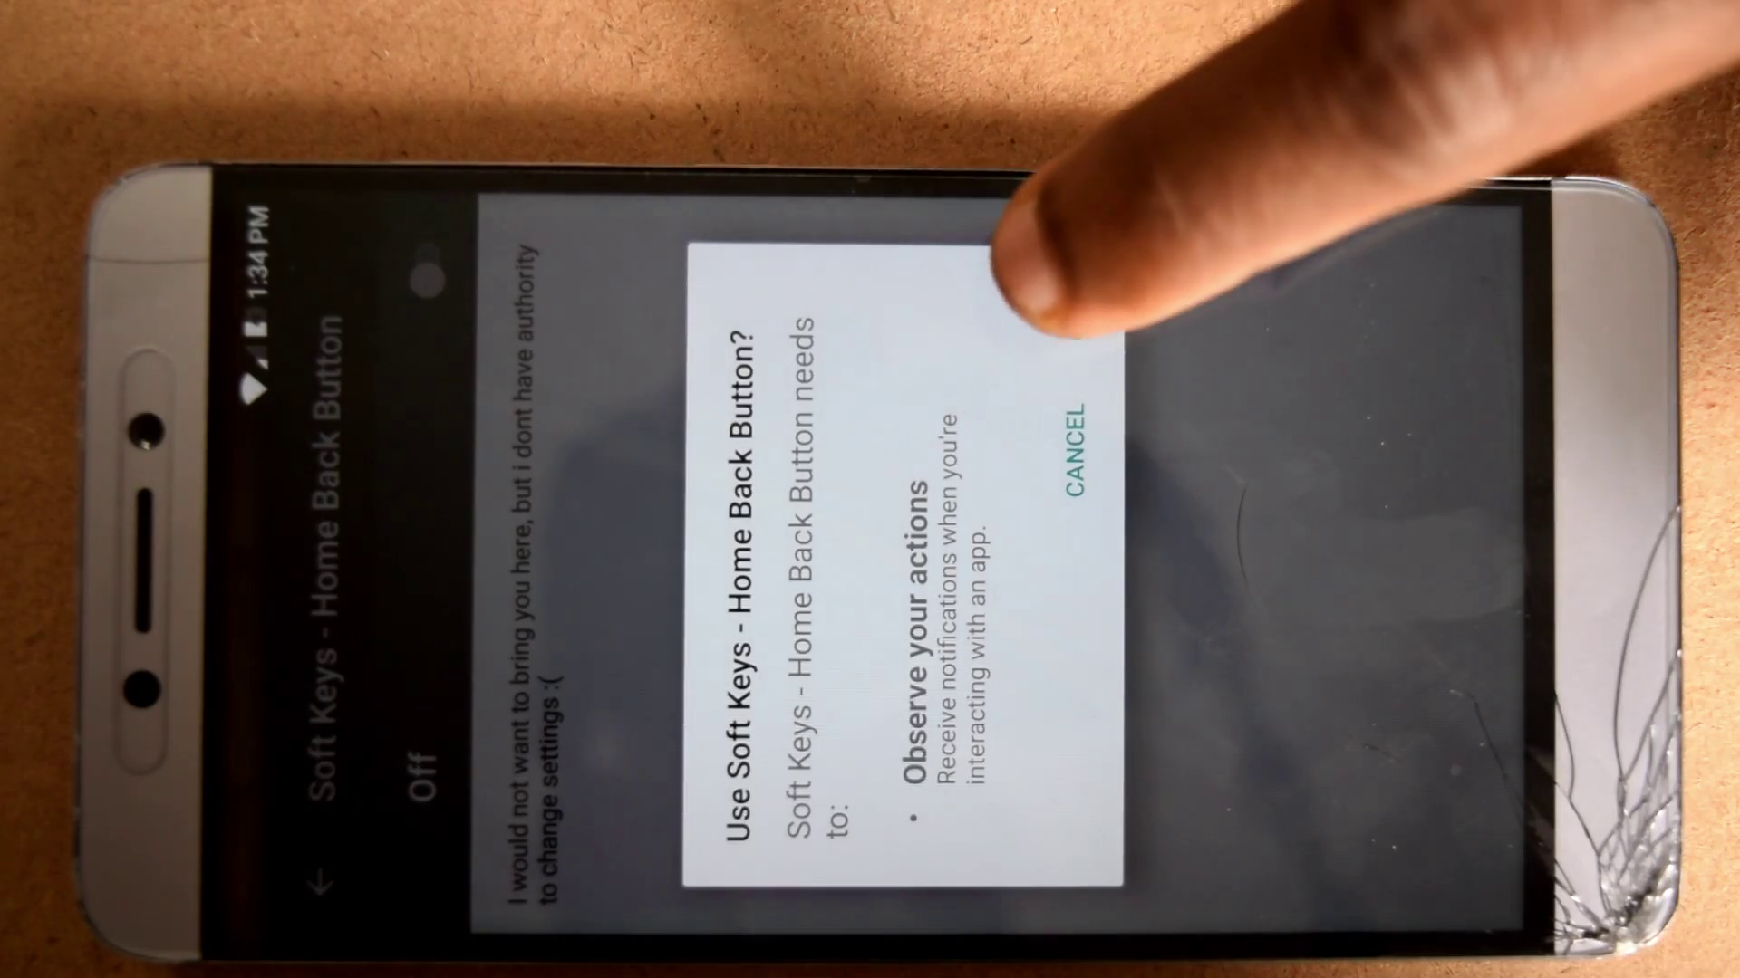